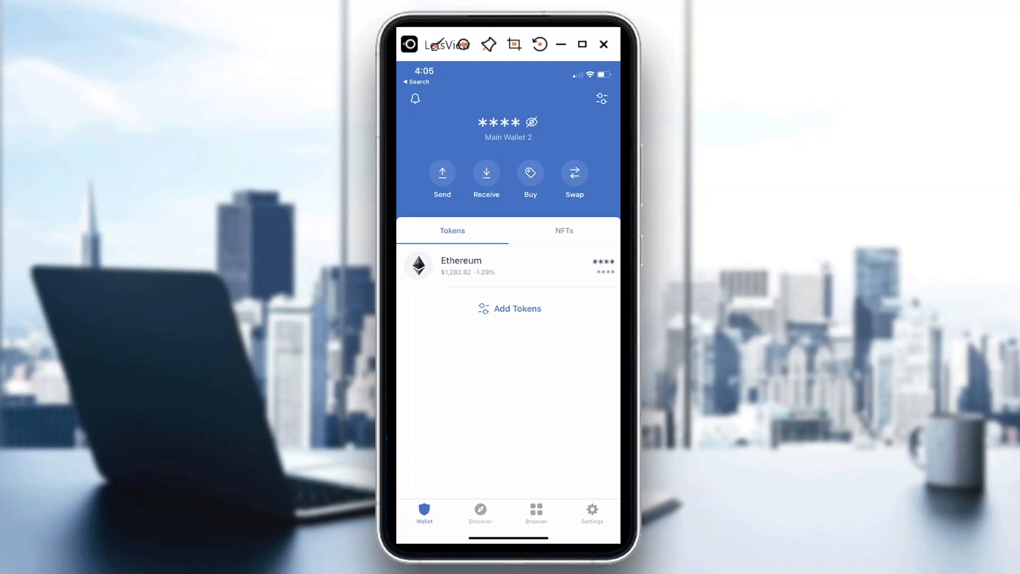
Add the BNB Smart Chain token to Main Wallet 2's token list beneath Ethereum.
click(509, 308)
text(bnb)
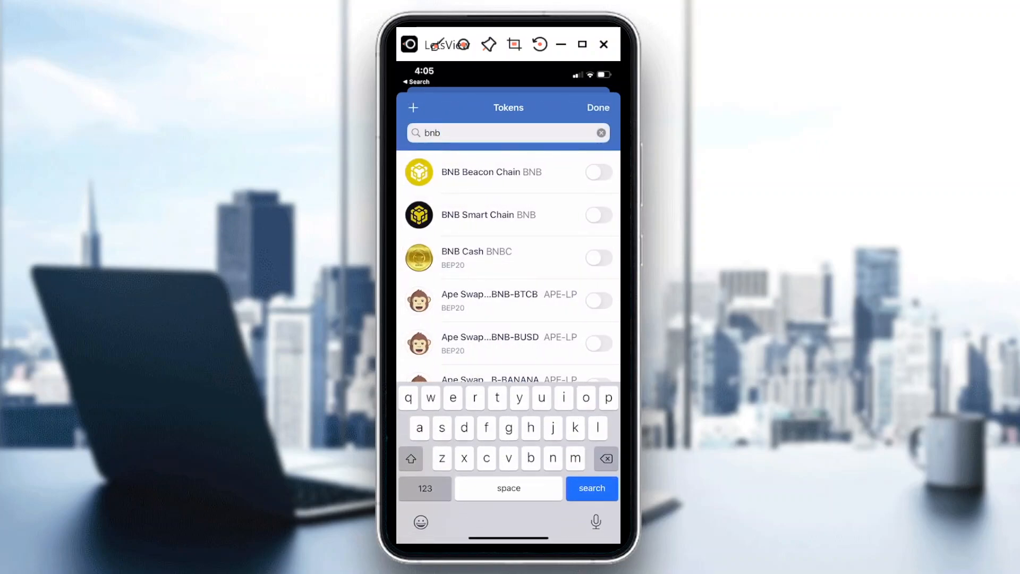
click(597, 214)
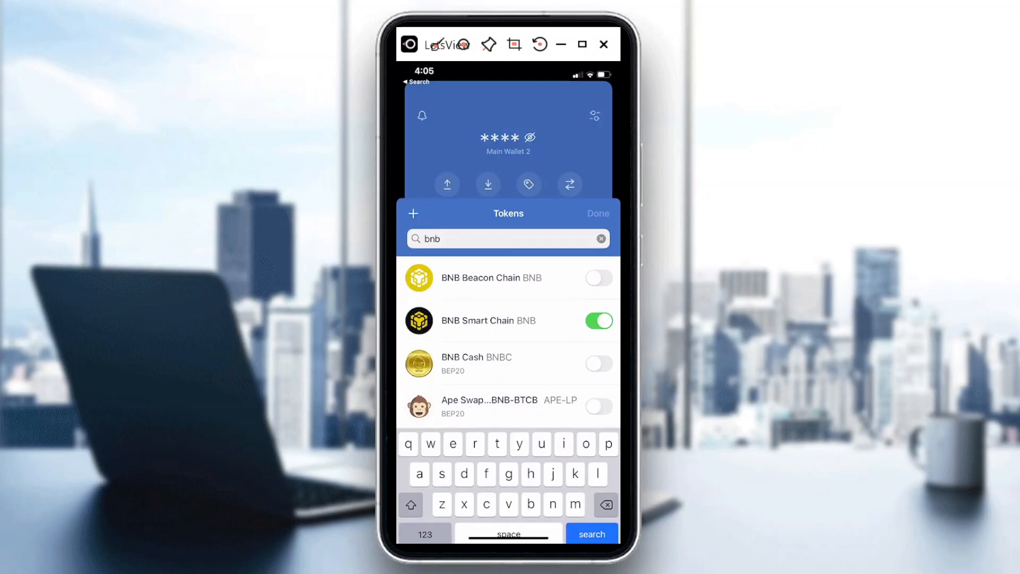
click(596, 213)
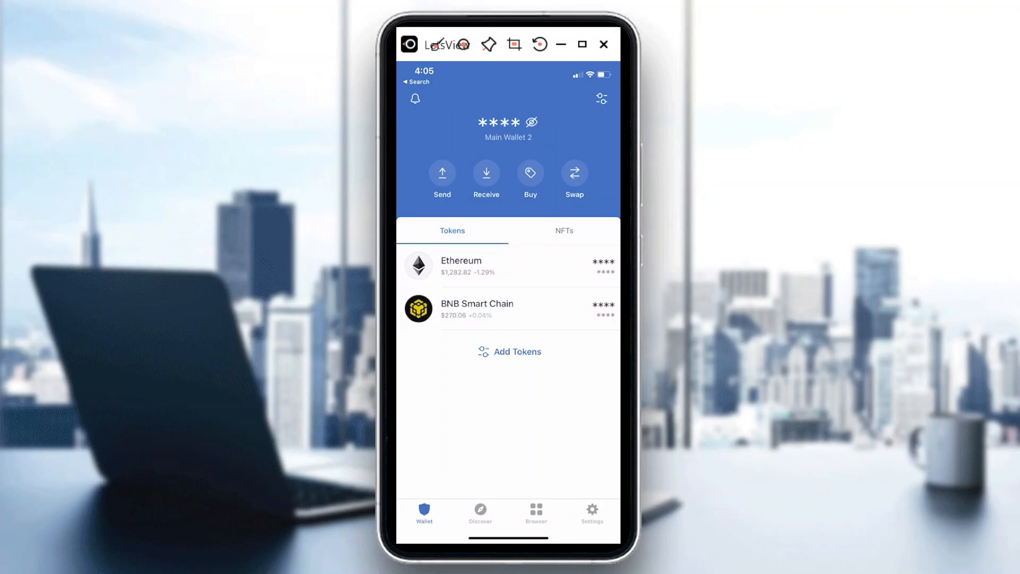
click(536, 514)
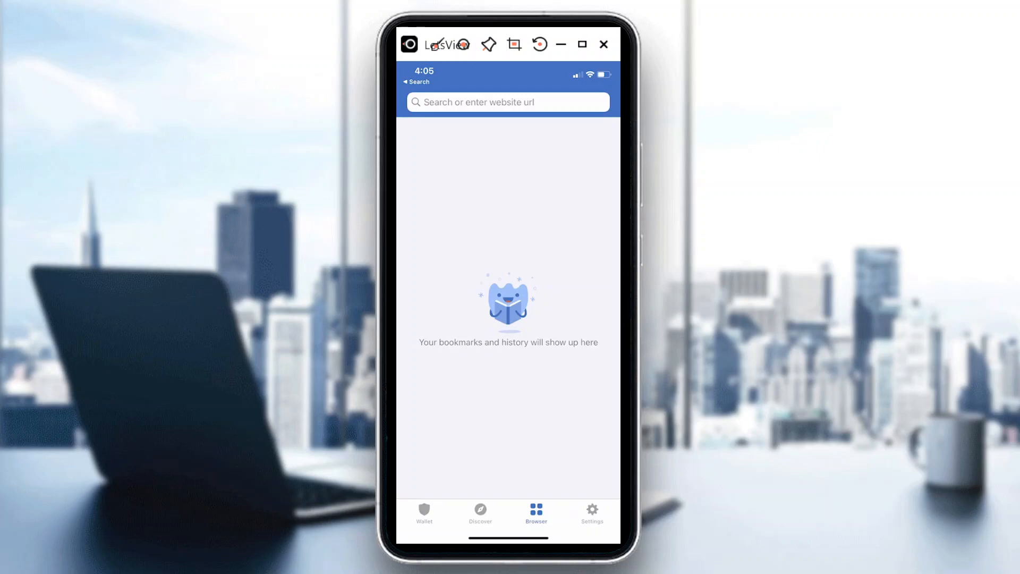
Load pancakeswap.finance in Trust Wallet's built-in browser.
click(508, 102)
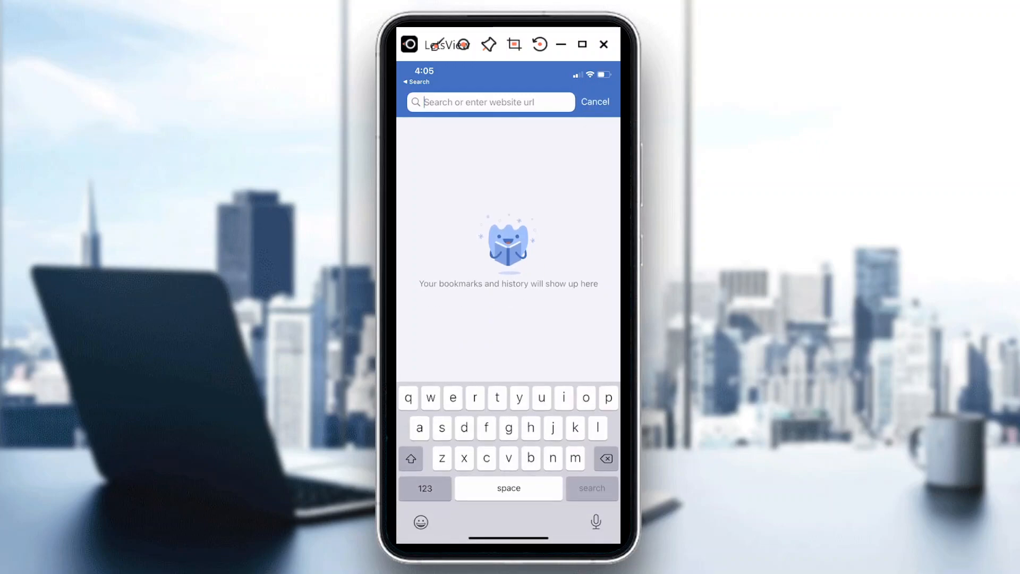
text(pancakes)
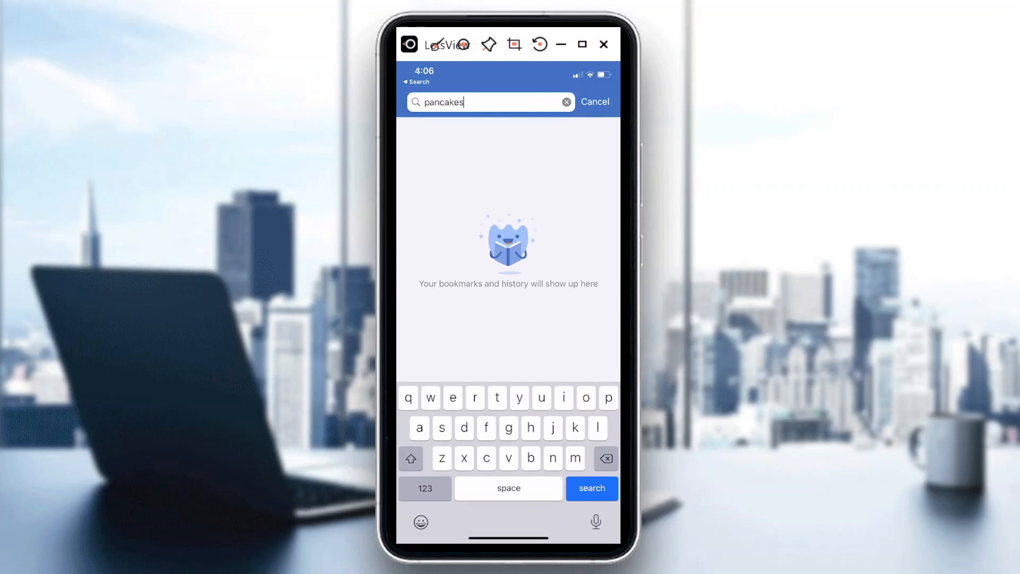
text(wap)
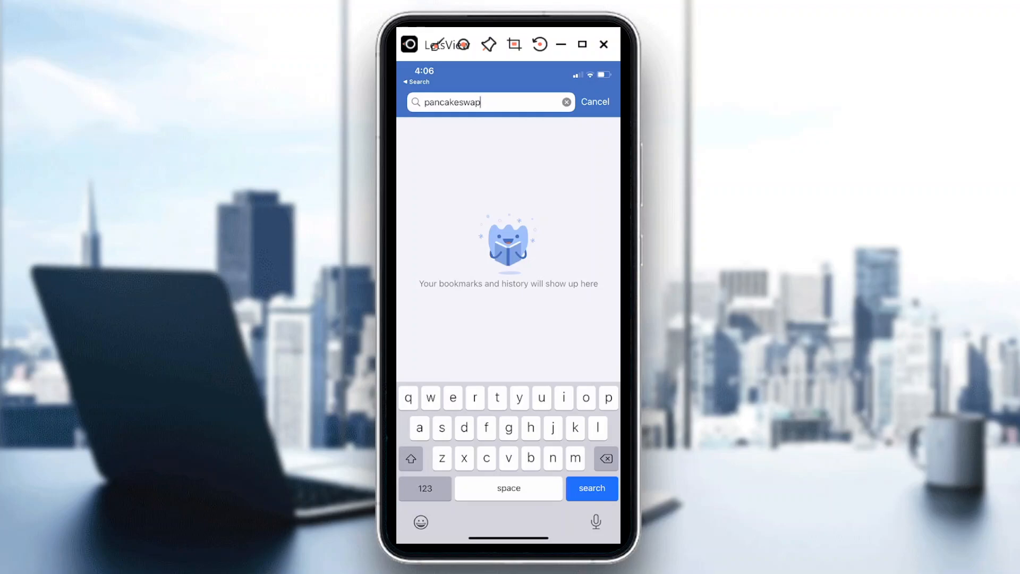
text(.)
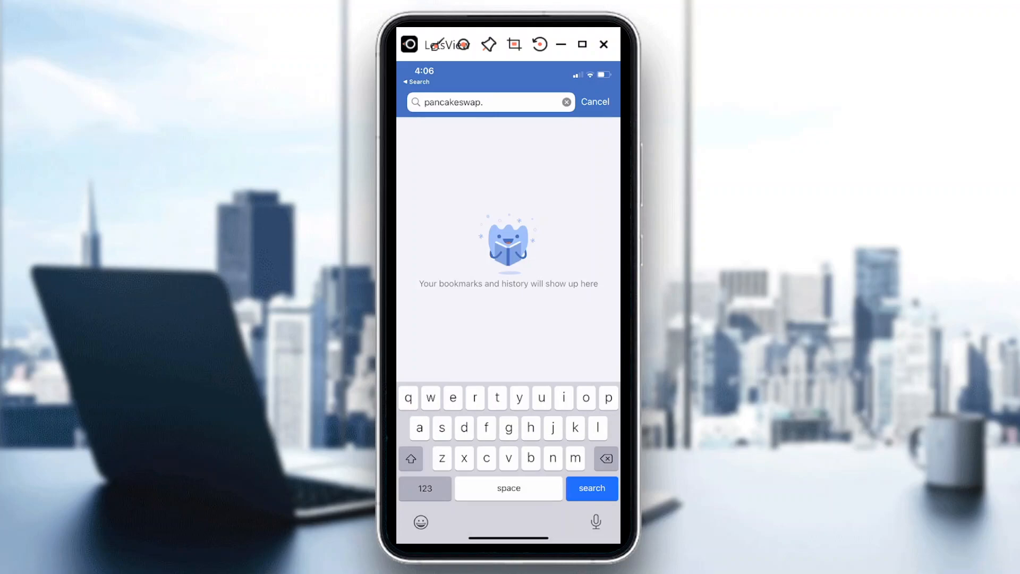
text(fina)
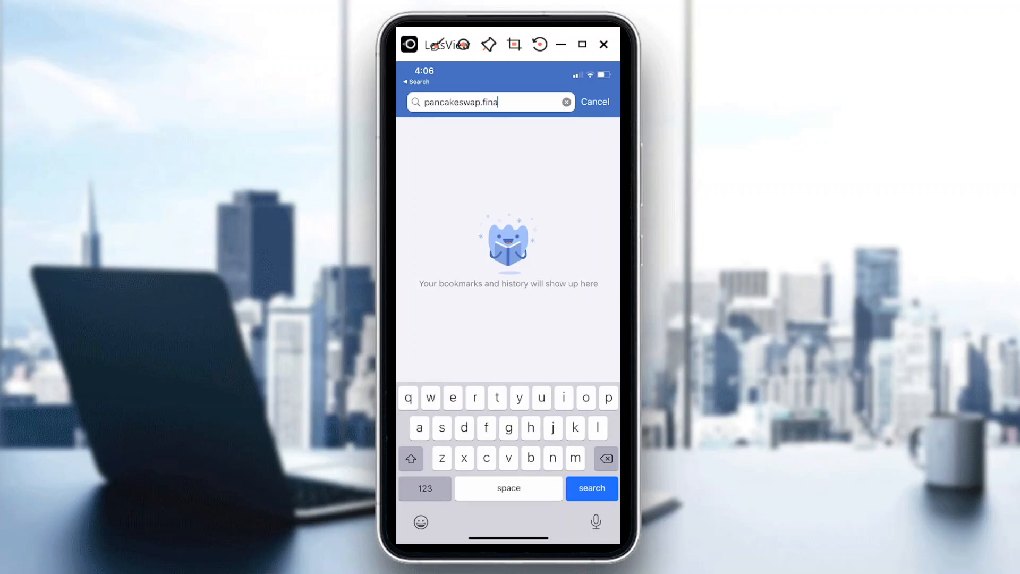
click(591, 488)
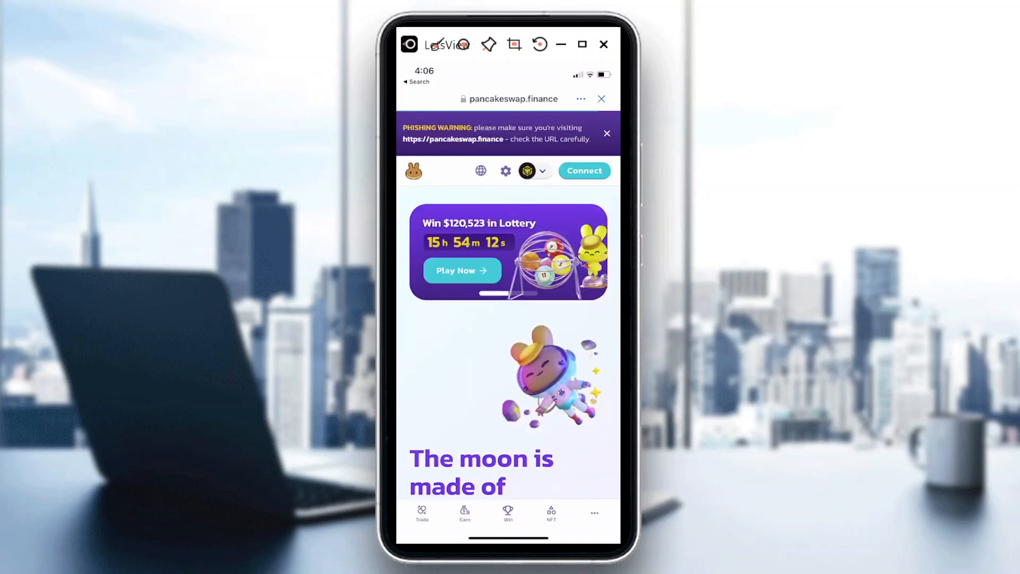
Connect PancakeSwap to Main Wallet 2 via the Trust Wallet option.
click(583, 170)
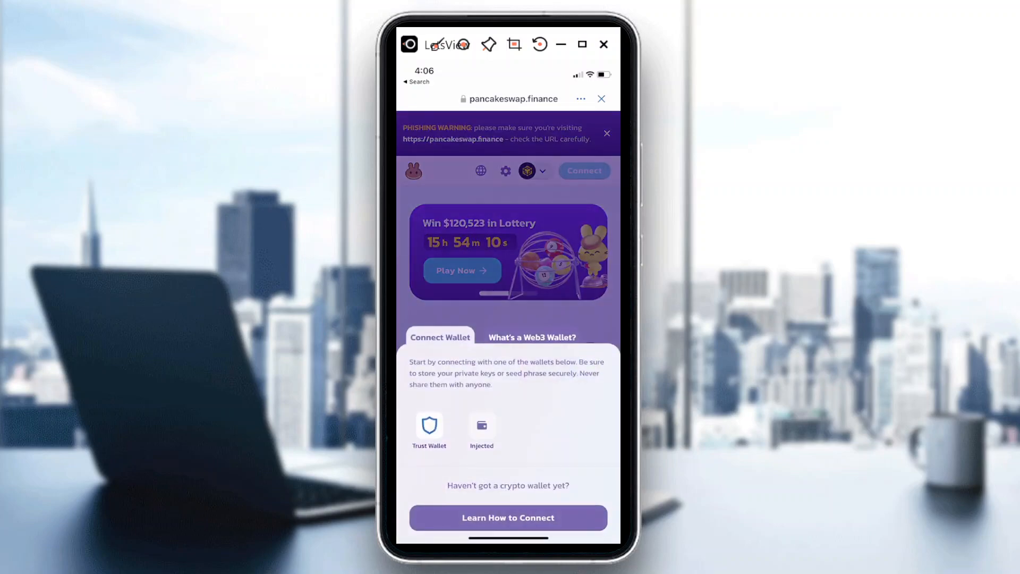
click(428, 429)
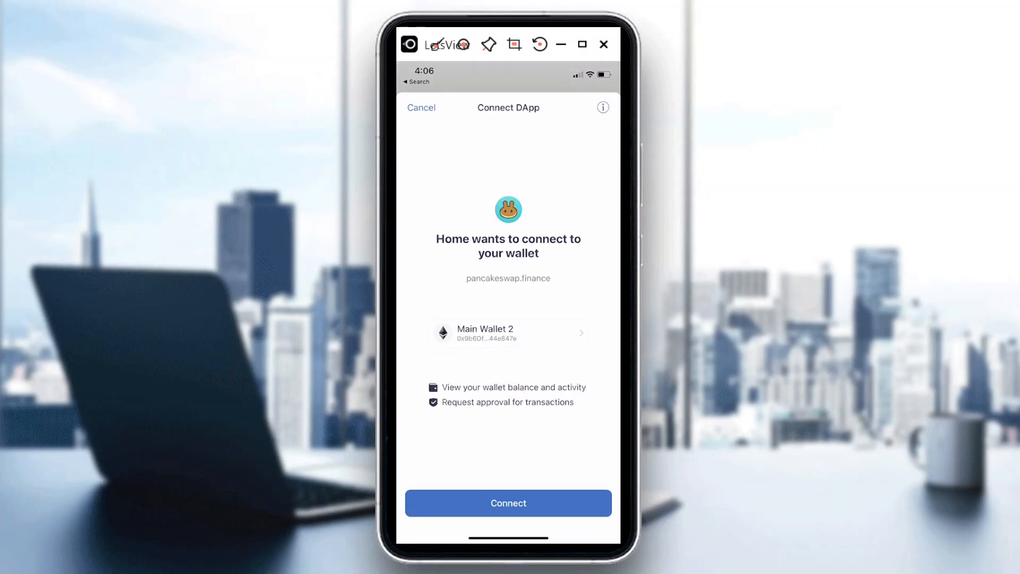
click(508, 502)
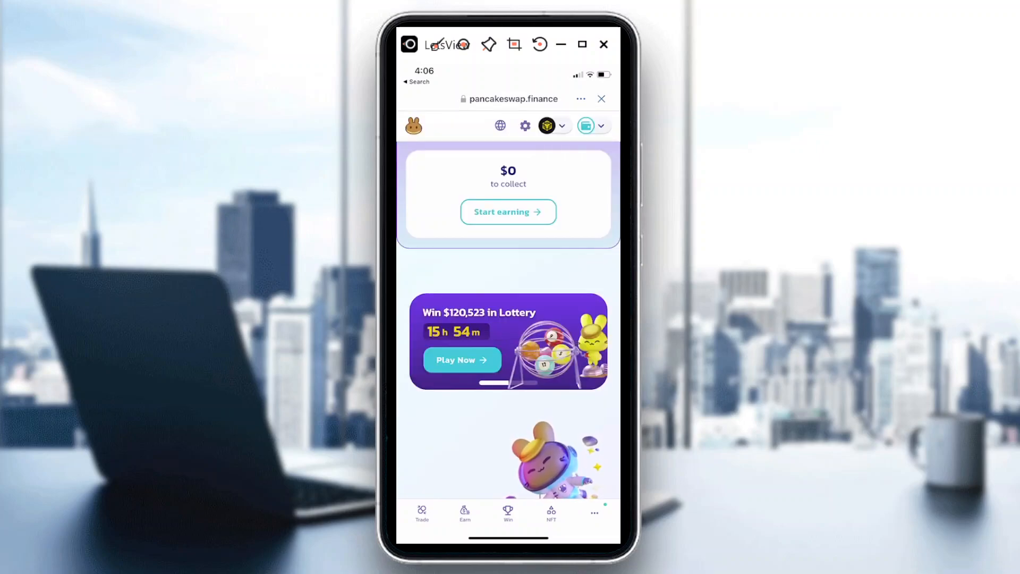
Switch PancakeSwap's network from BNB Smart Chain to Ethereum and reopen the network list.
click(586, 125)
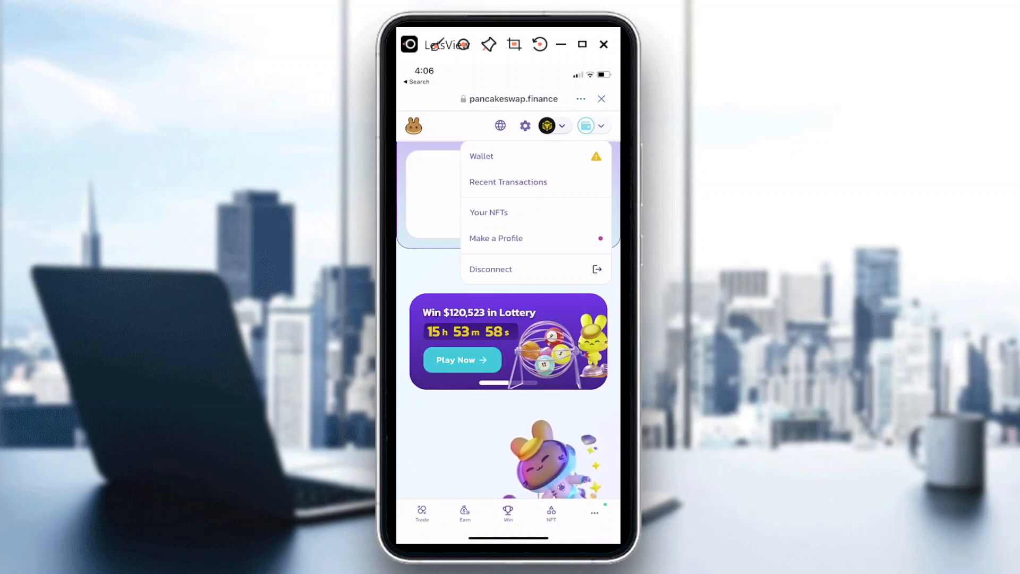
click(553, 126)
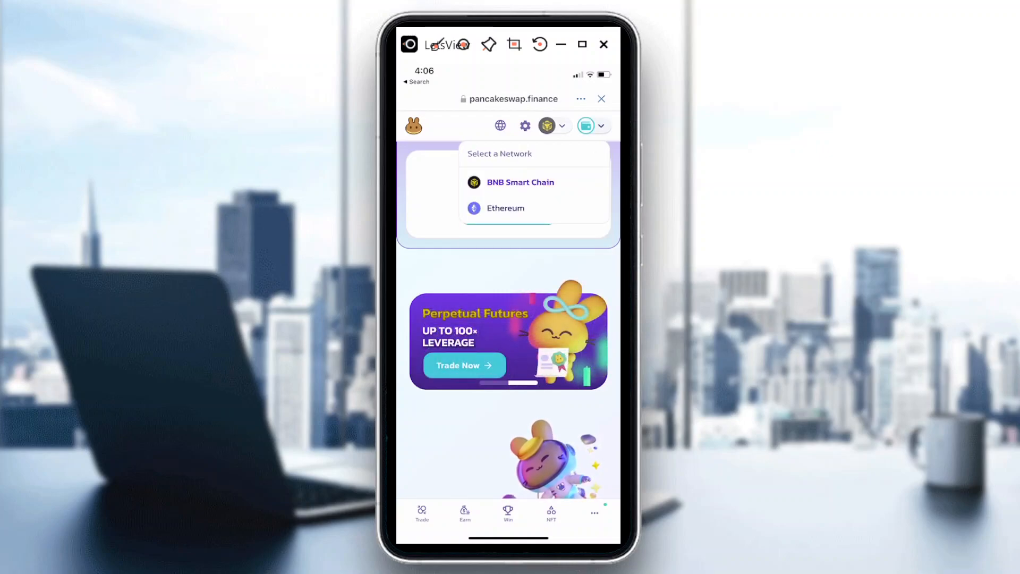
click(506, 207)
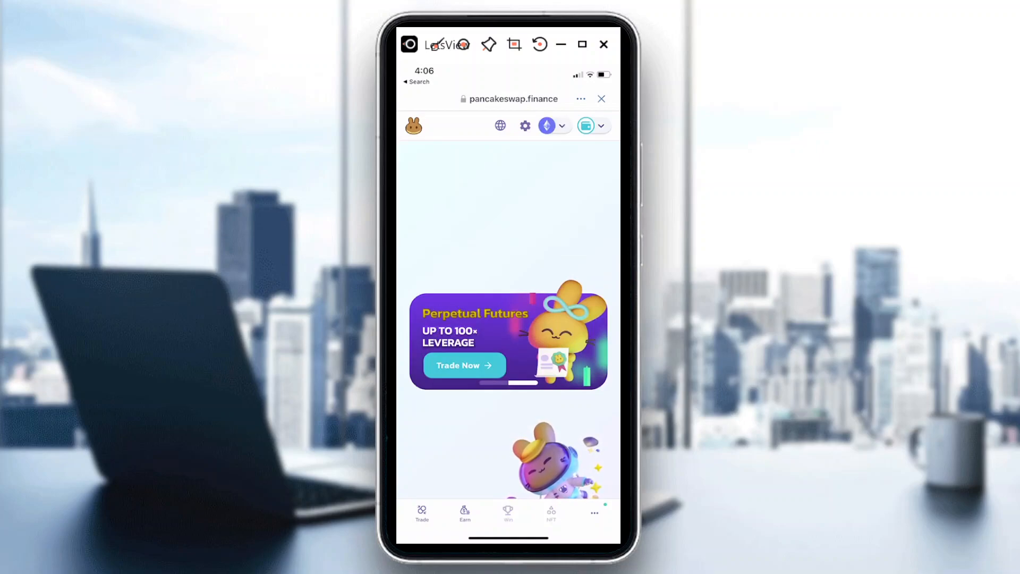
click(546, 126)
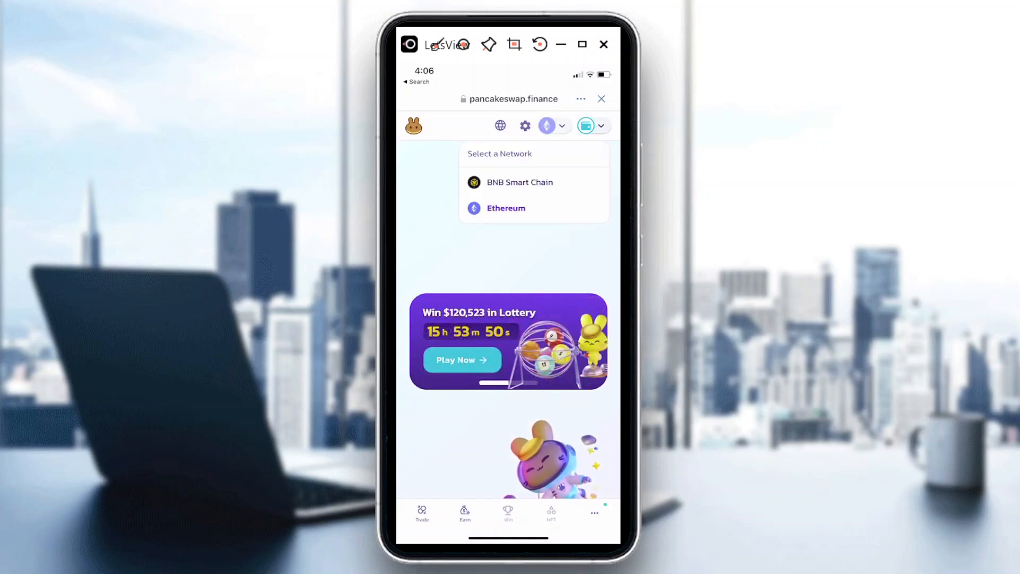